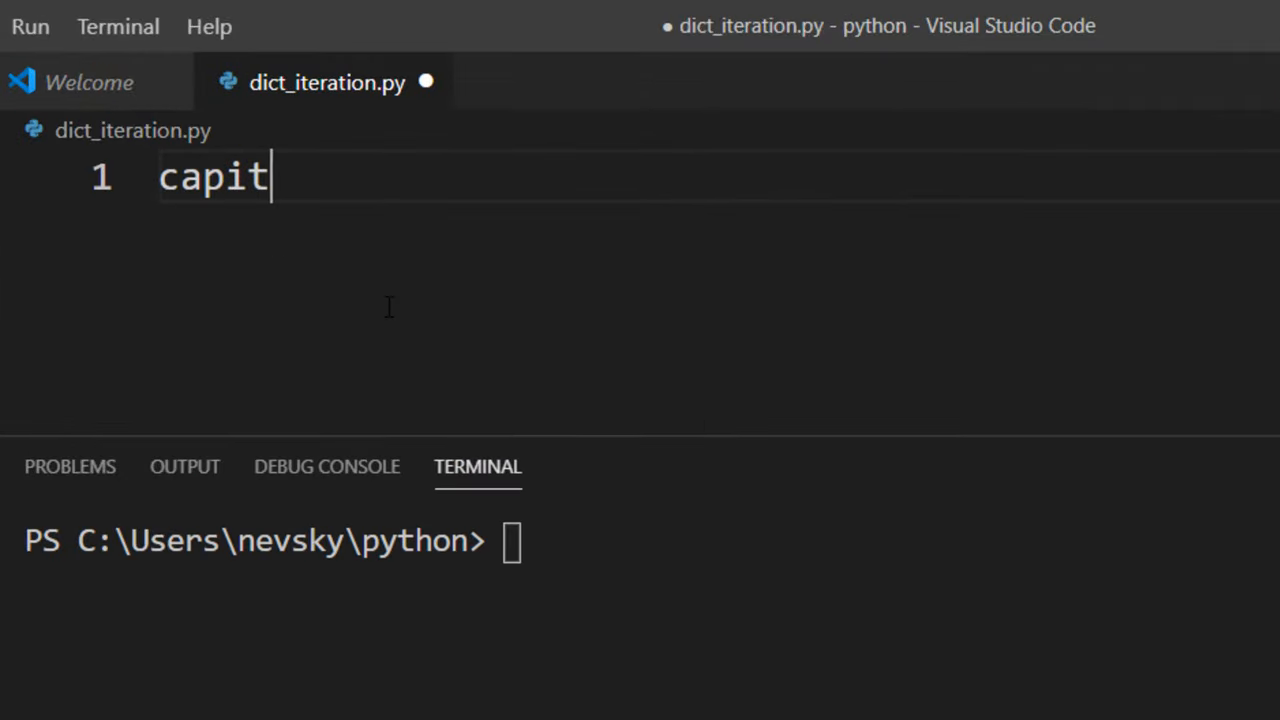
Type capitals = {'California':'Sacramento', 'Texas':'Austin', 'Washington':'Olympia', 'Oregon':'Salem'} in dict_iteration.py
type("als =")
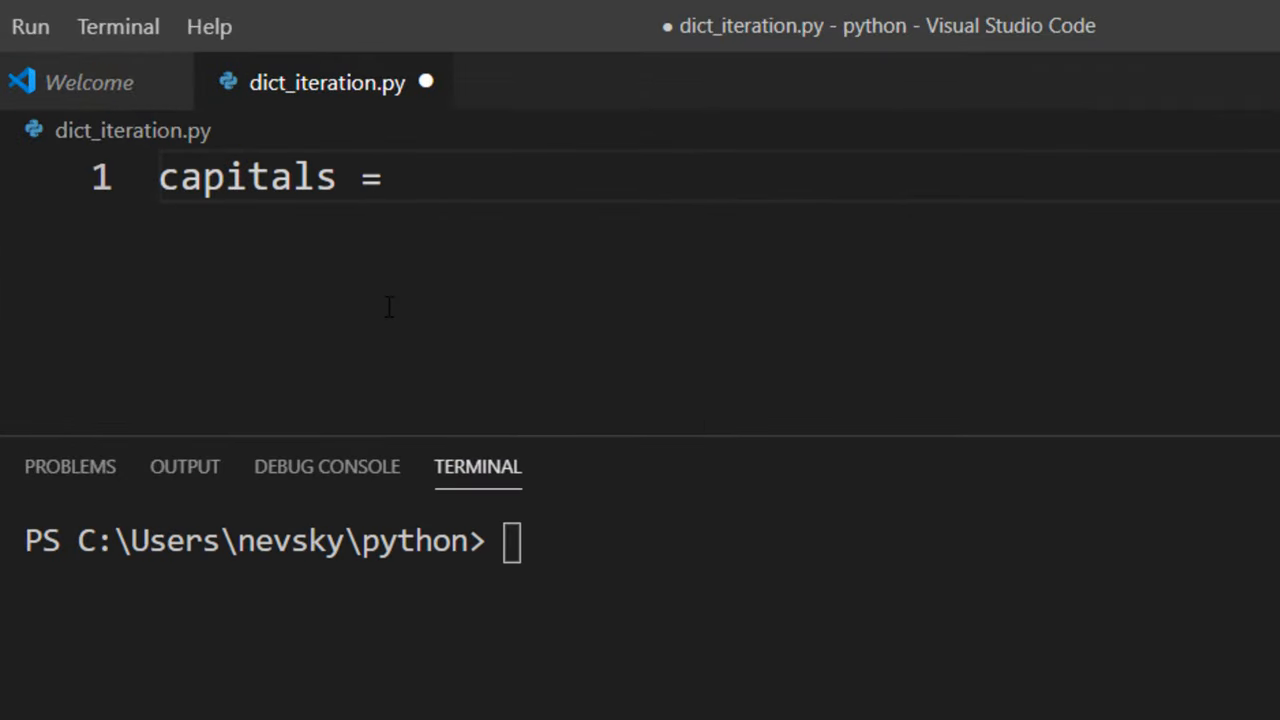
type("{}")
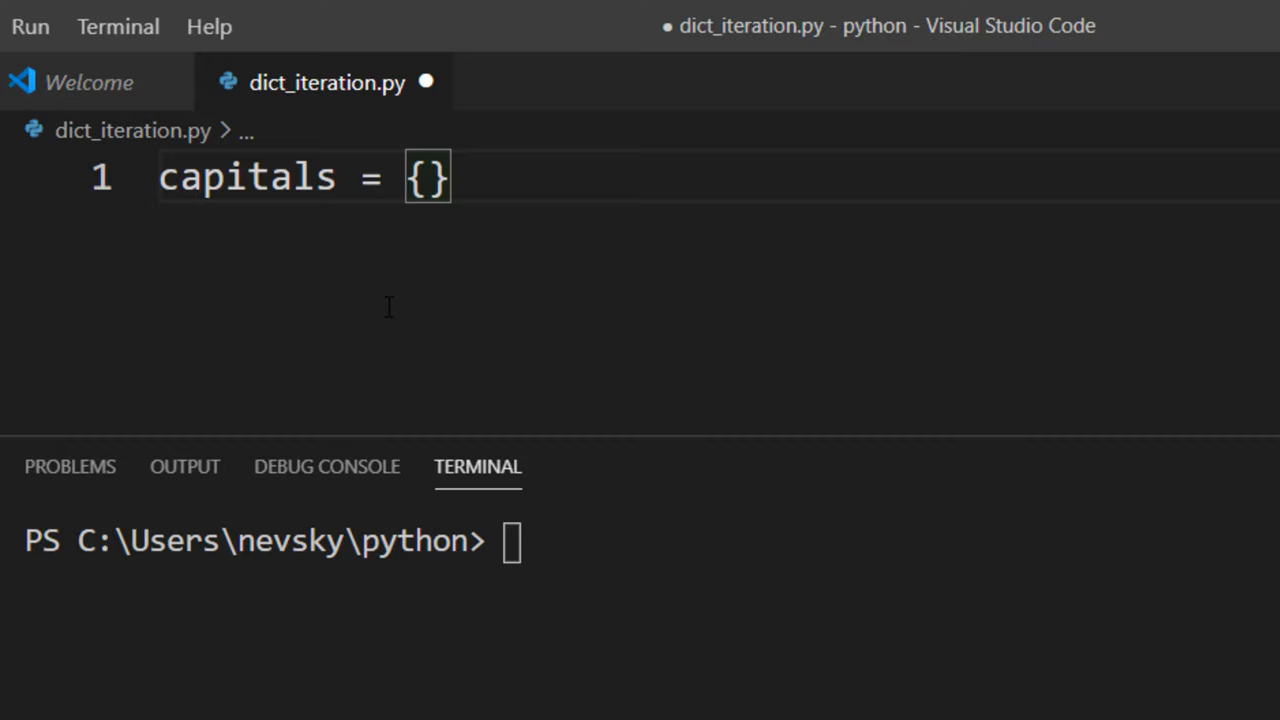
type("'")
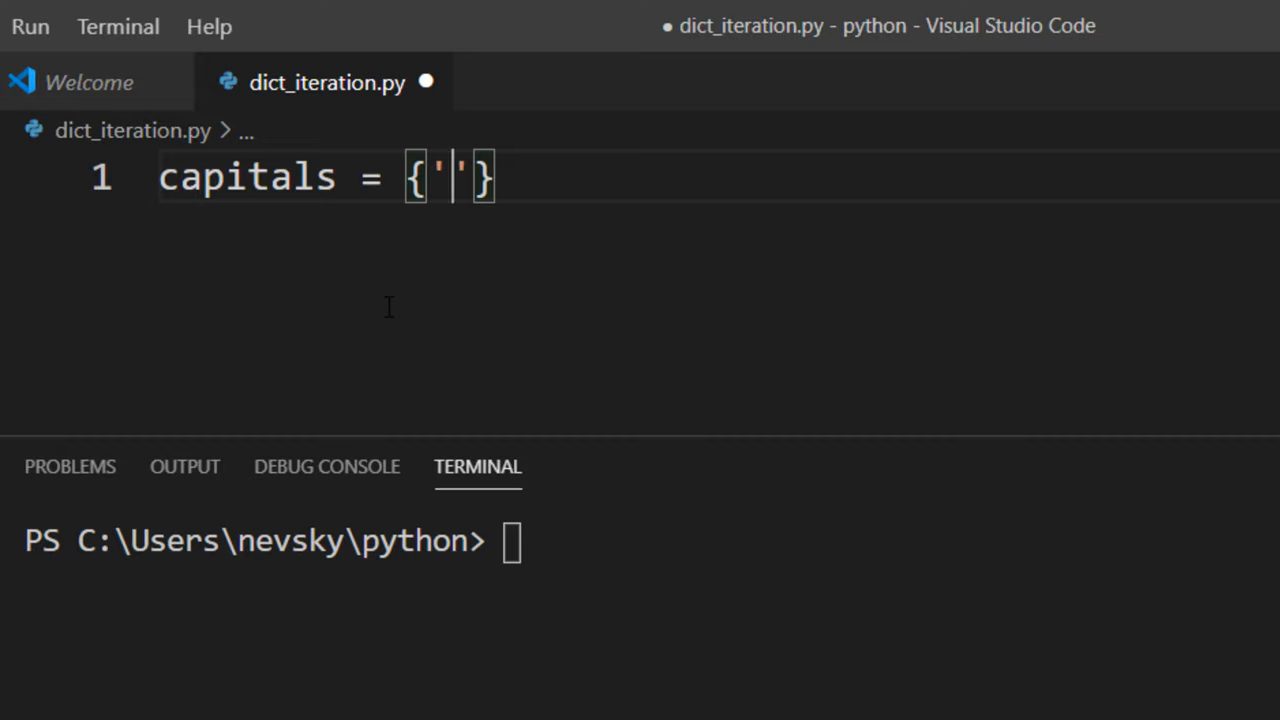
type("Cali")
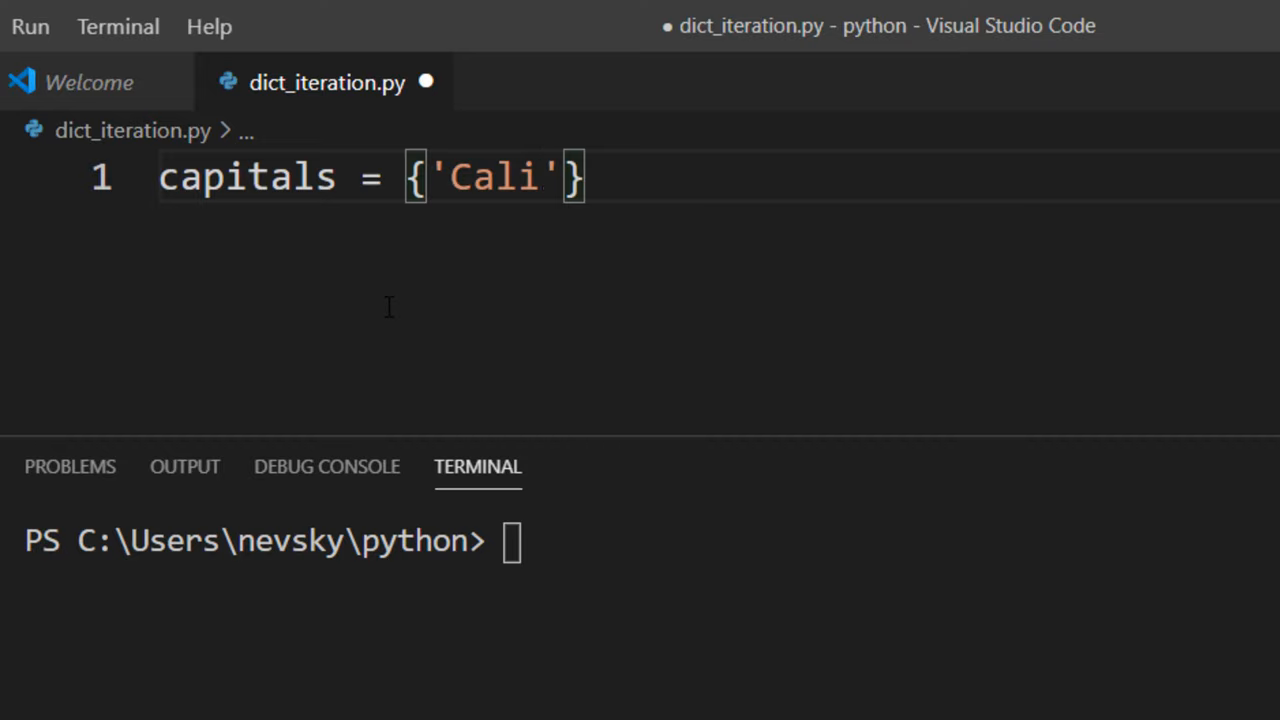
type("fo")
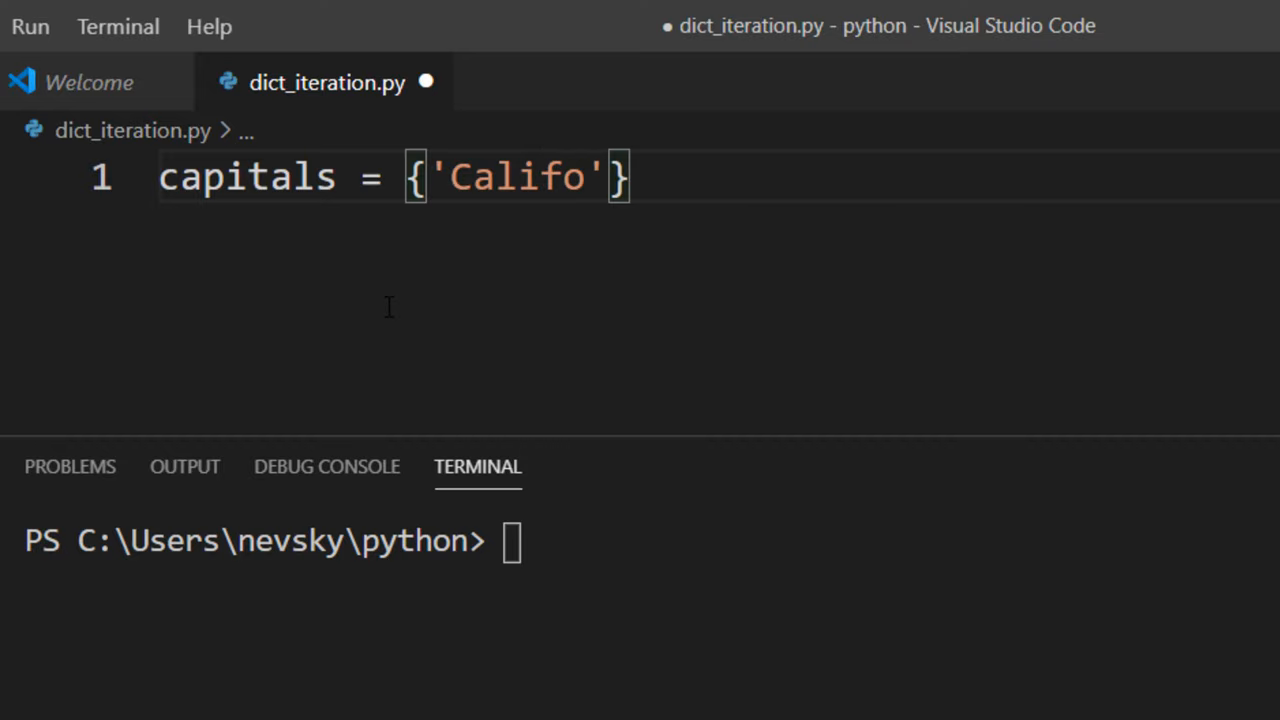
type("rnia")
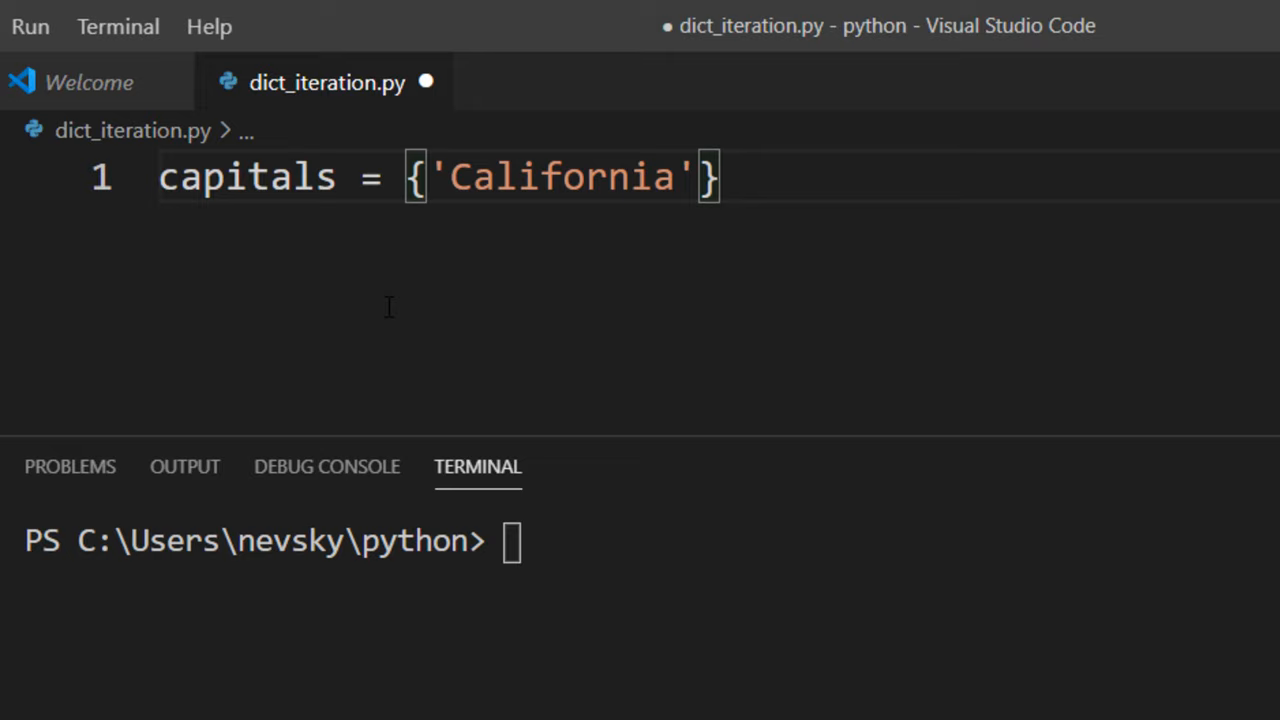
type(":'Sa'")
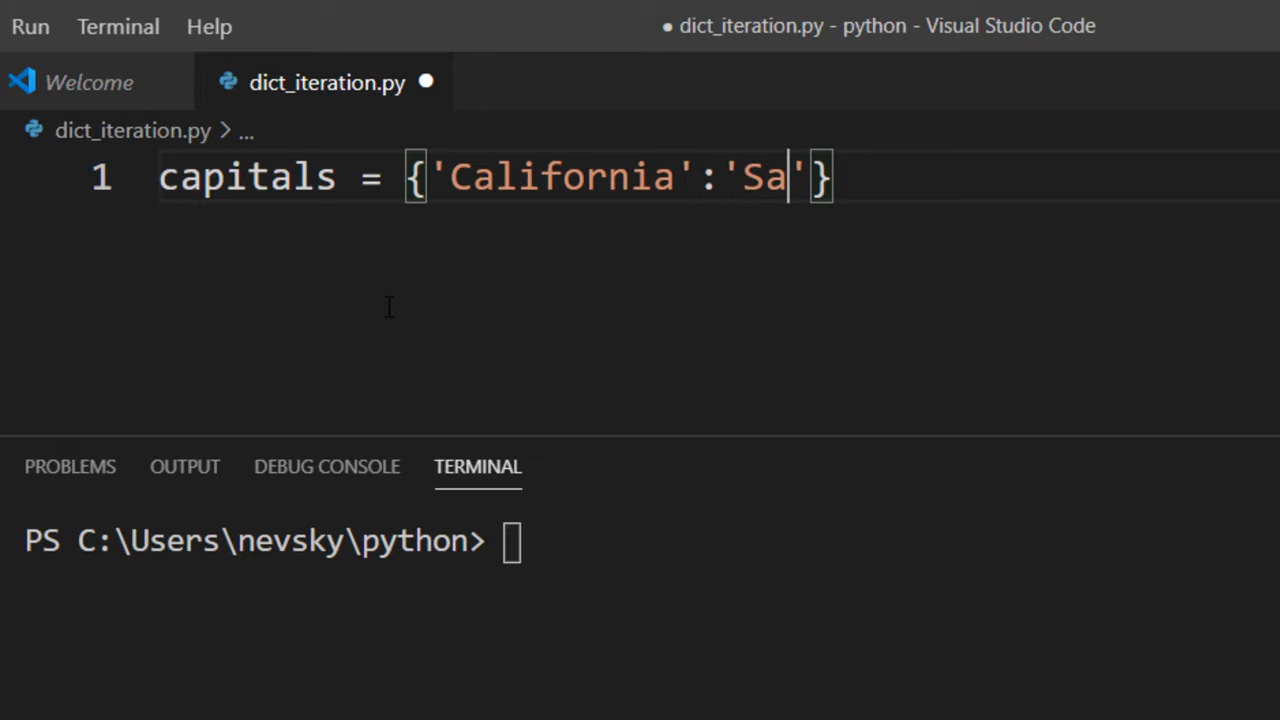
type("cra")
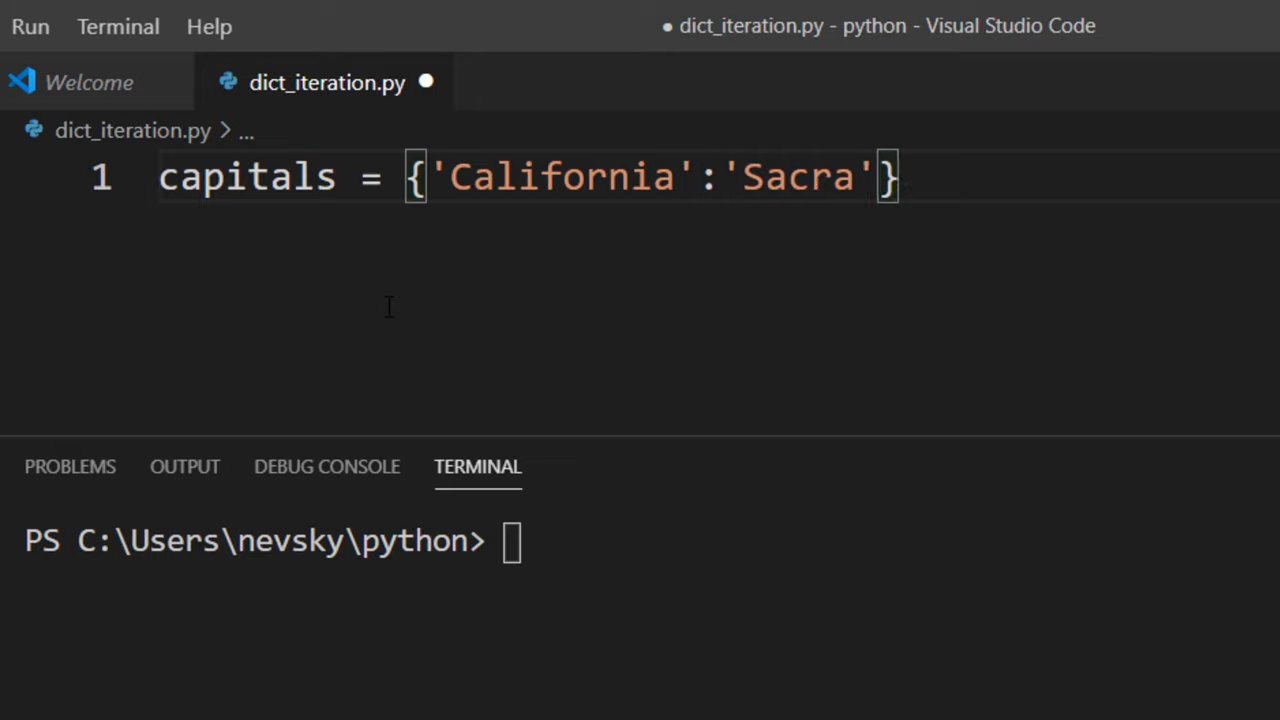
type("mento',")
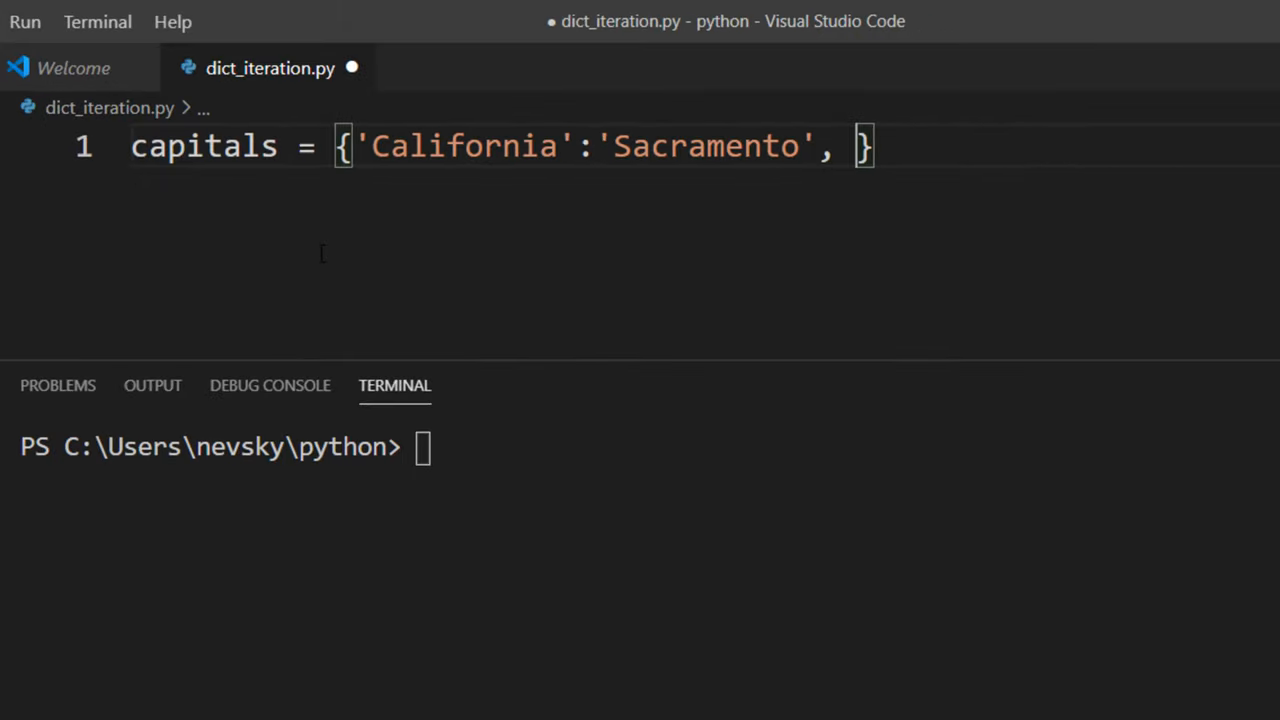
type("'Texas':''")
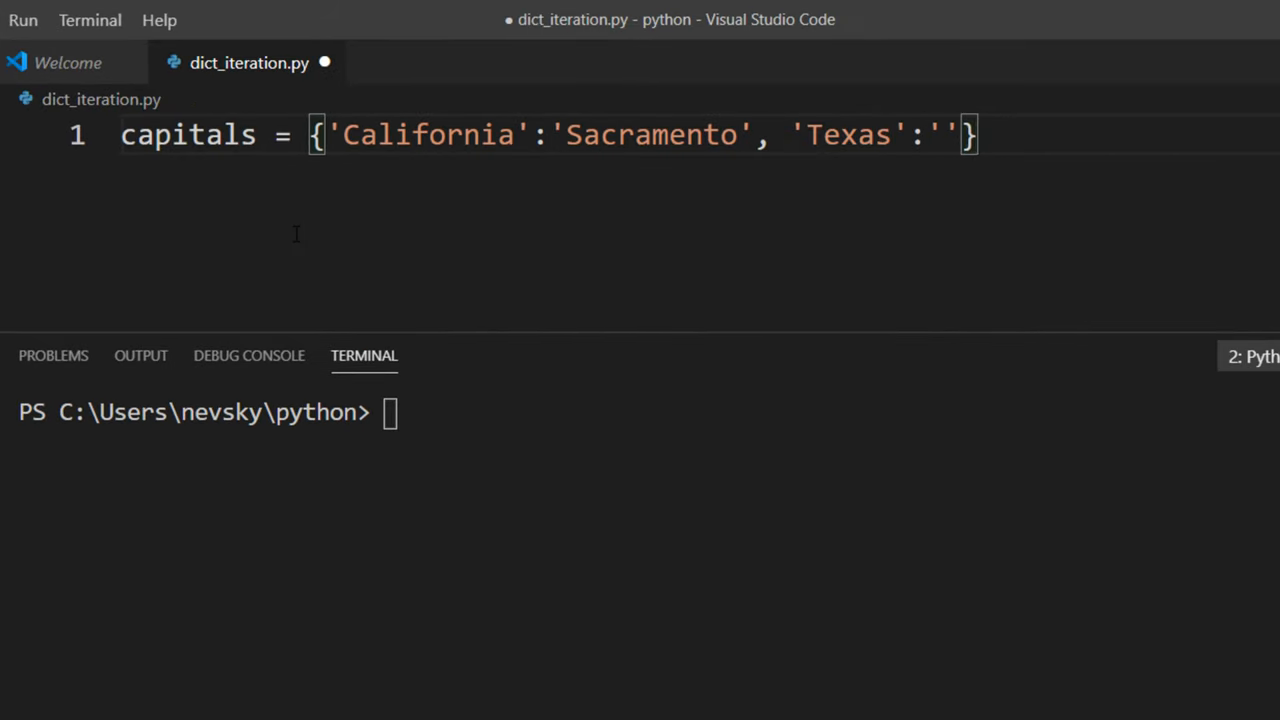
type("Austin',")
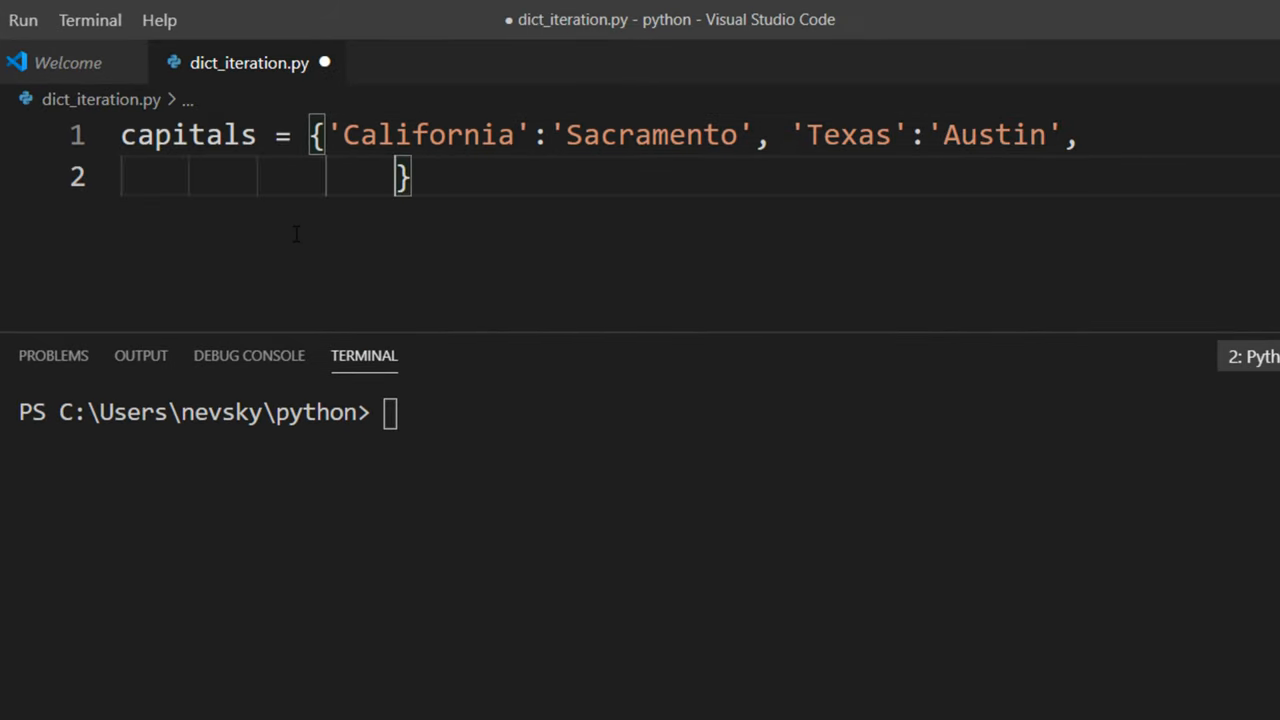
type("'Washington':")
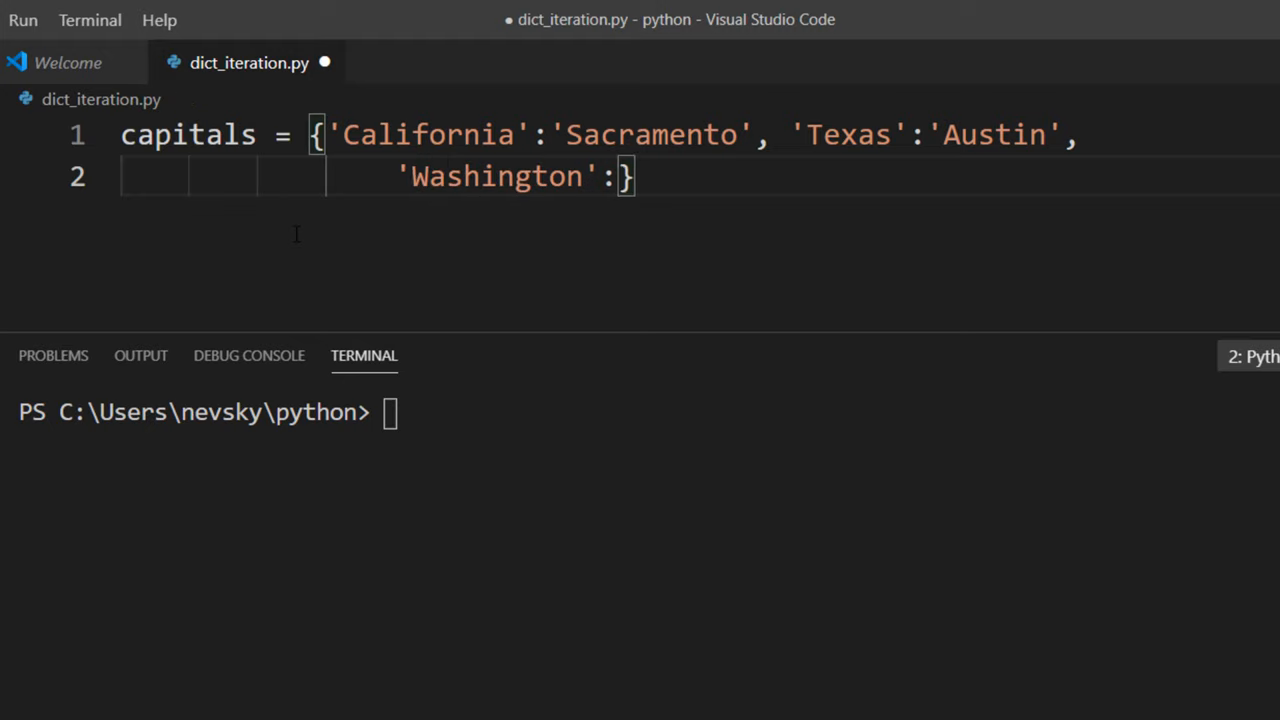
type("'Olympia', 'Oregon':")
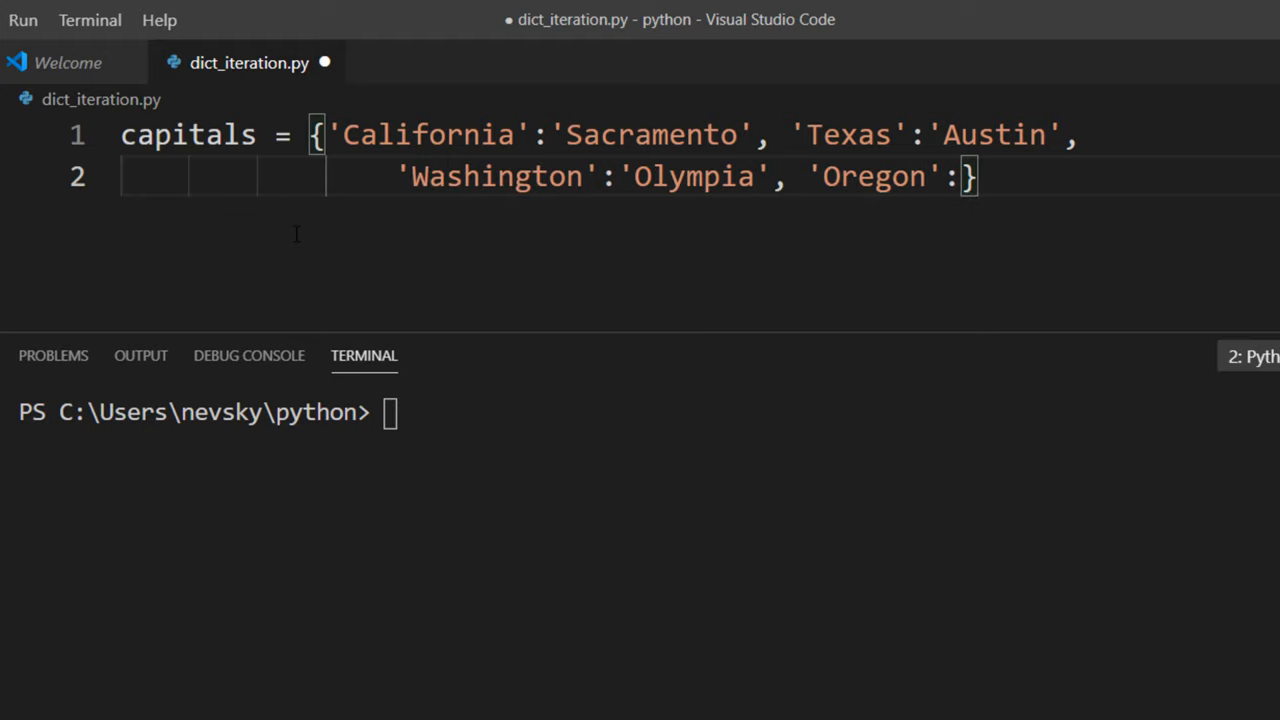
type("'Salem'")
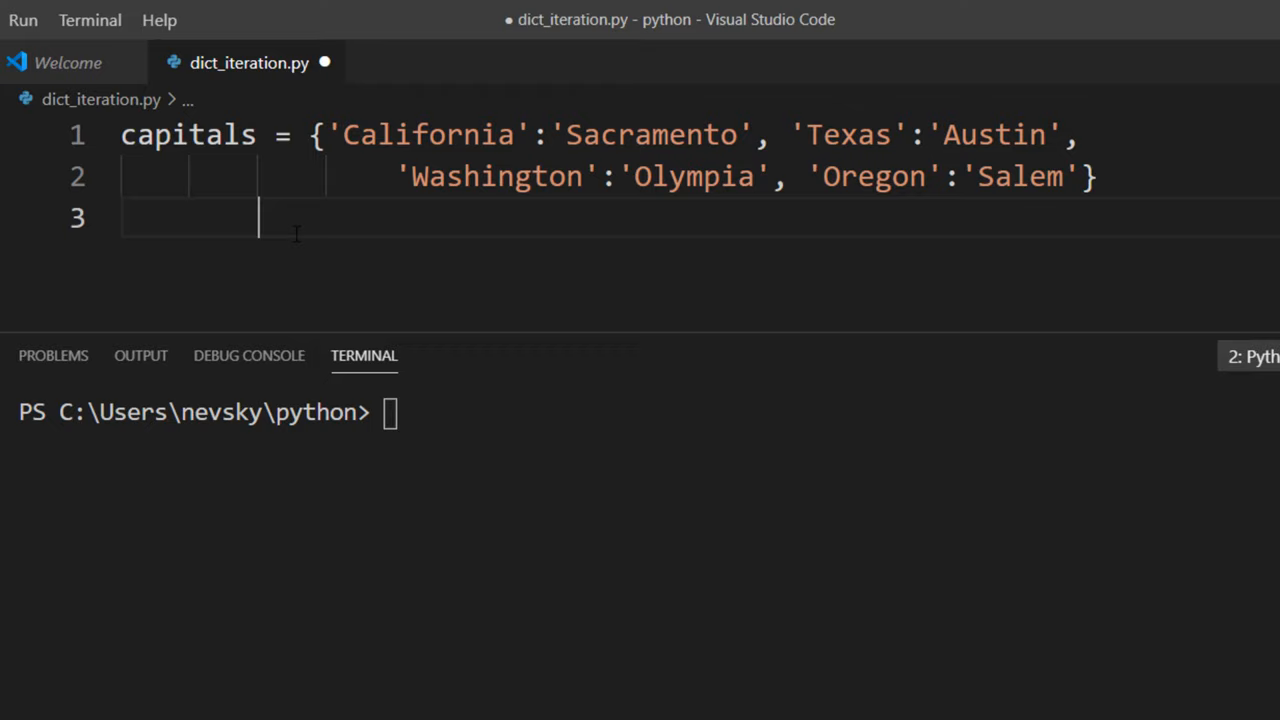
key("Enter")
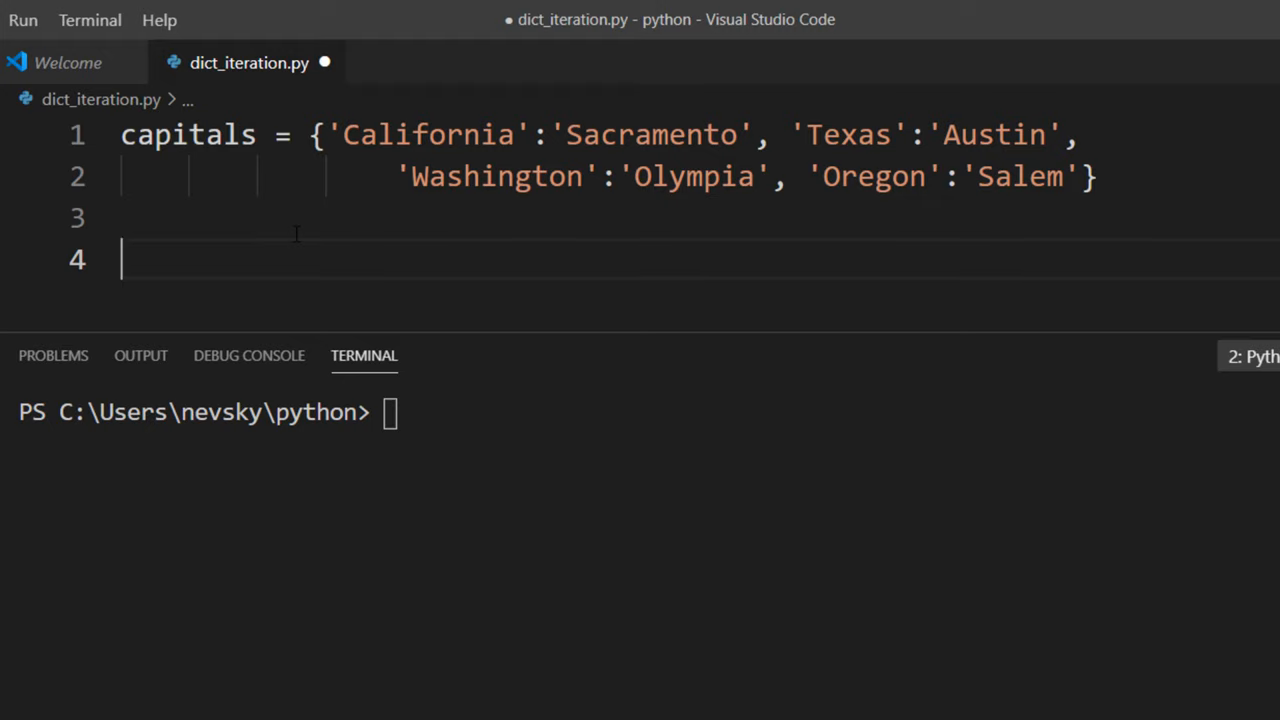
Write 'for key, value in capitals.items(): print(key, value)' and run the Python file
type("for key")
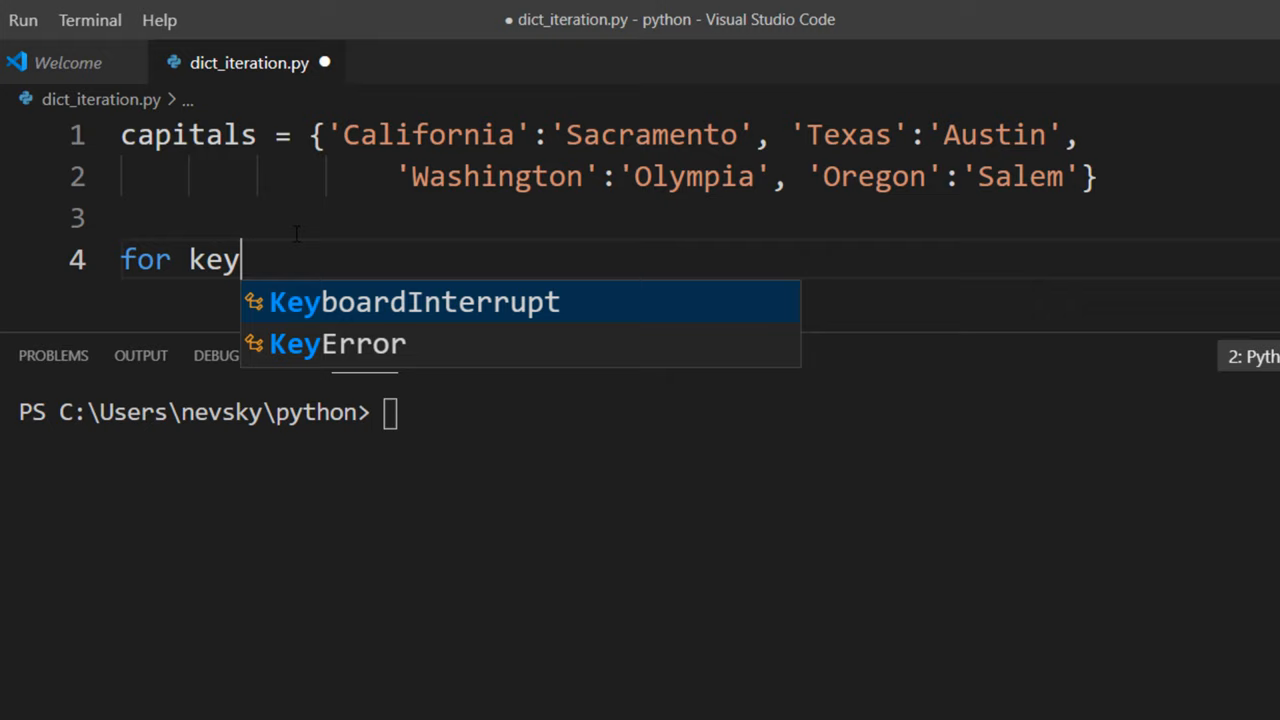
type(", value in")
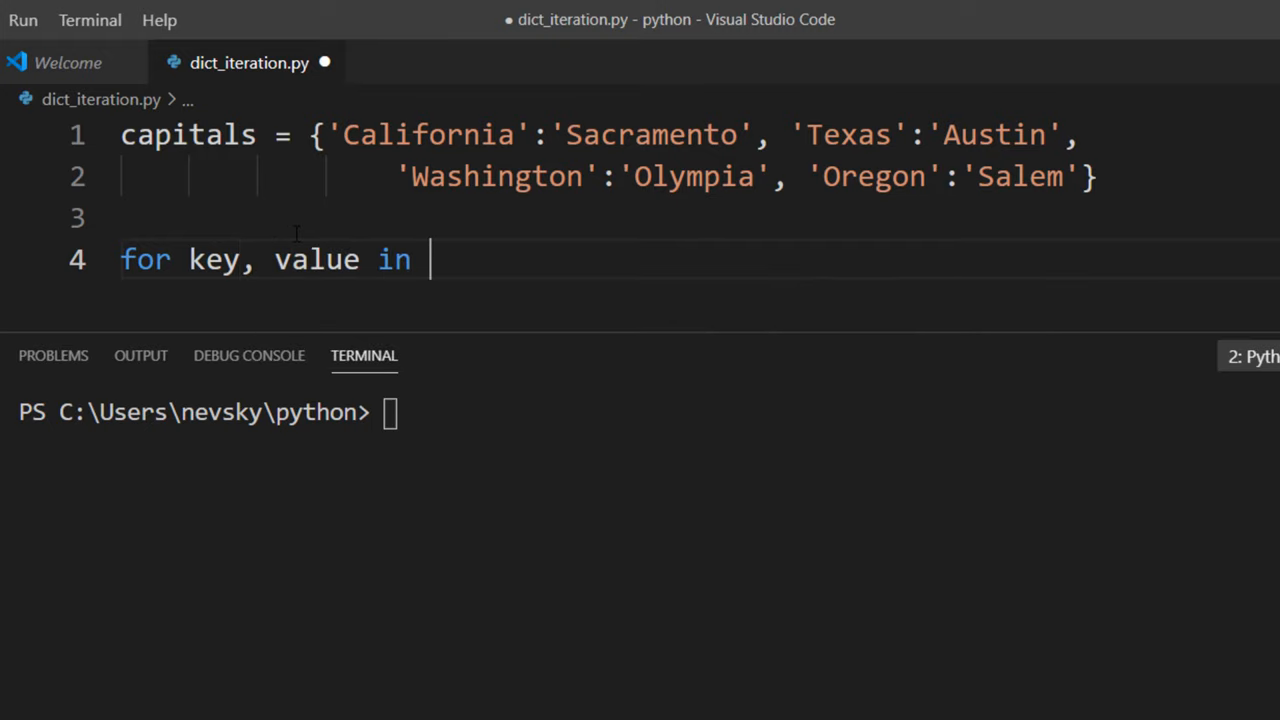
type("capitals.items")
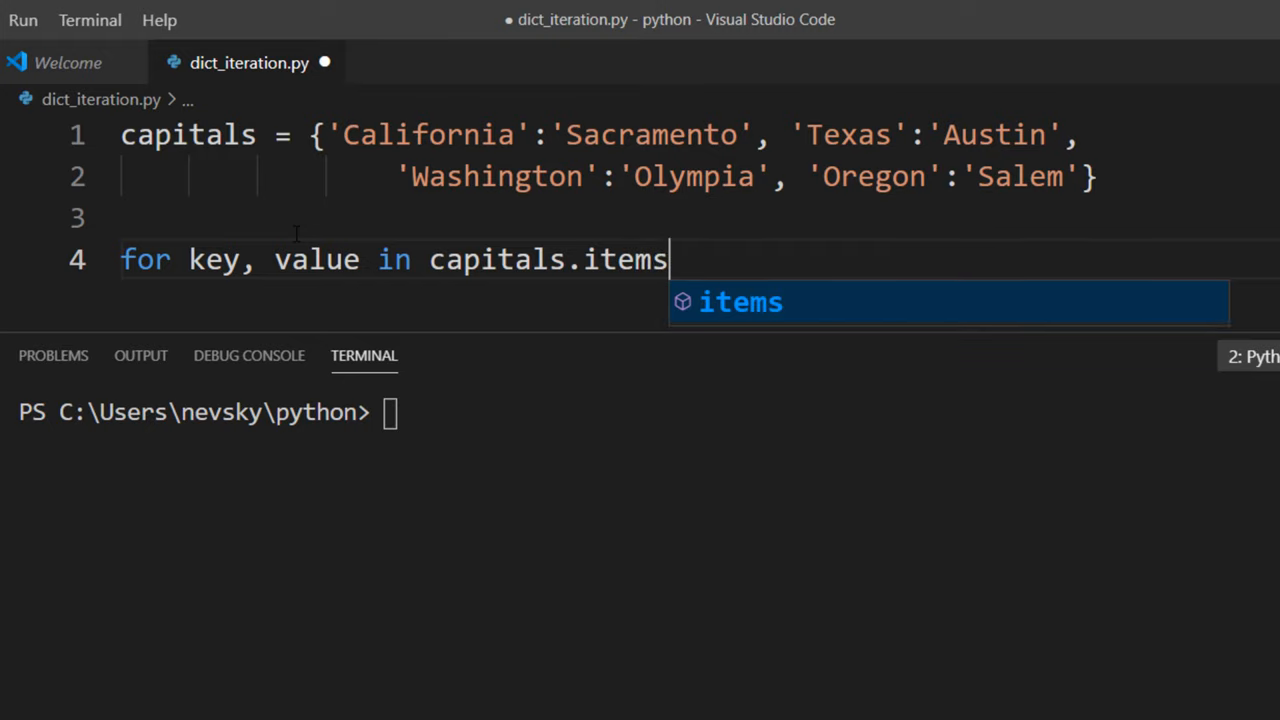
type("()")
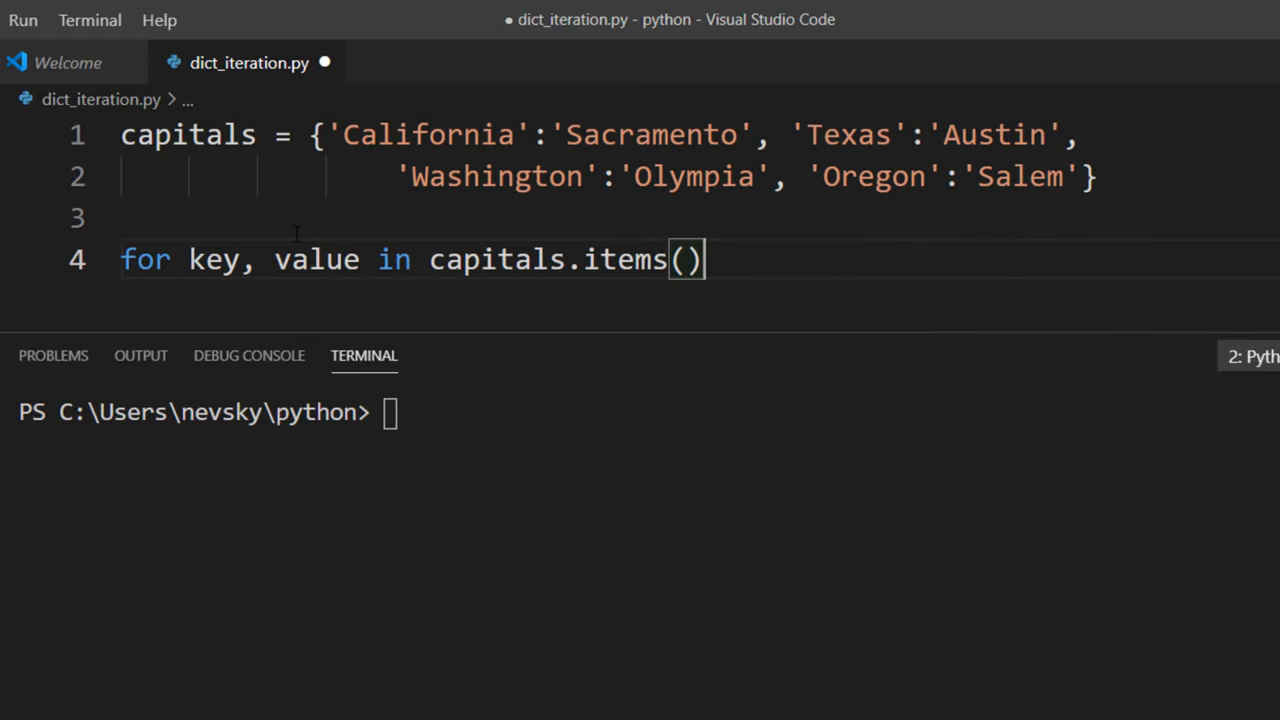
type(":")
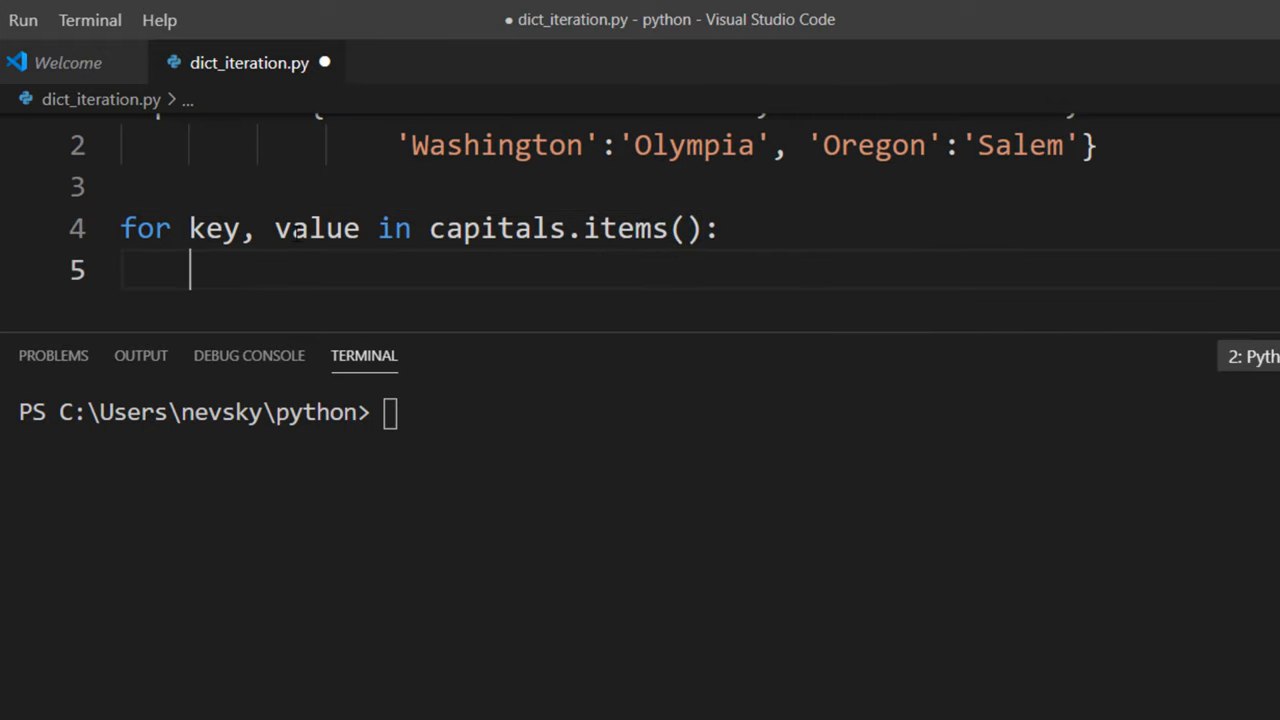
type("print(k")
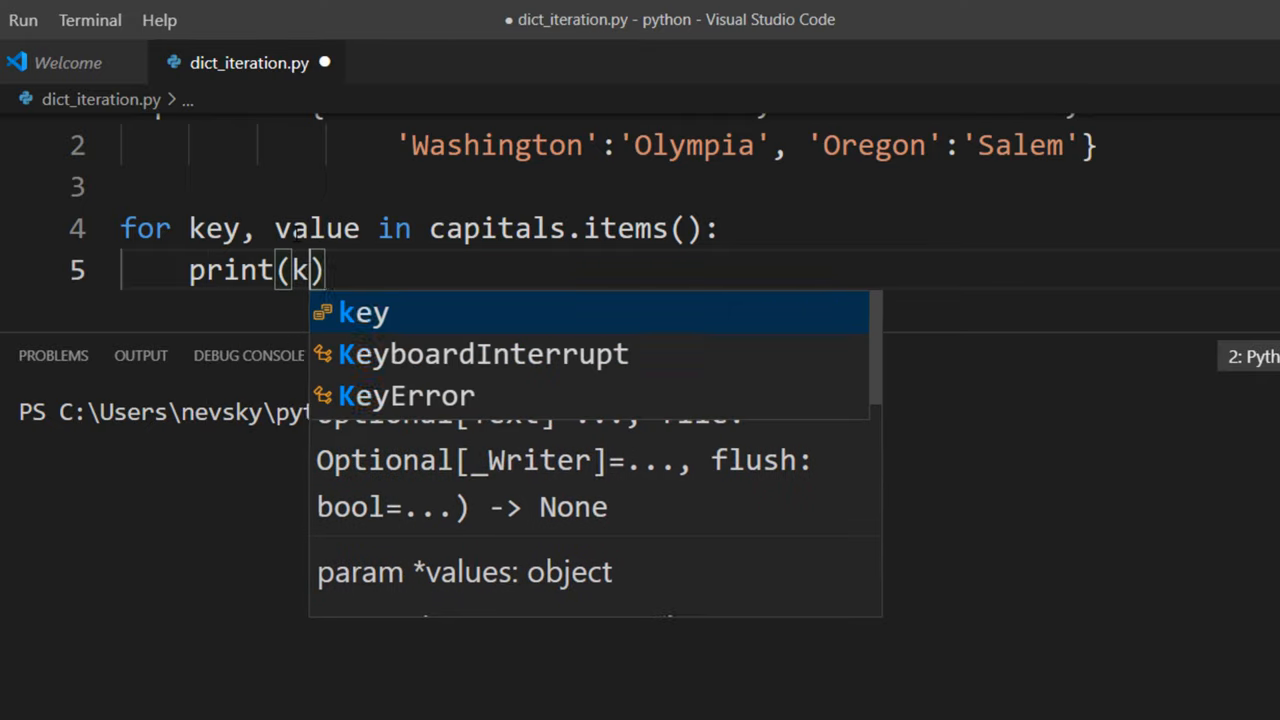
type("ey, value")
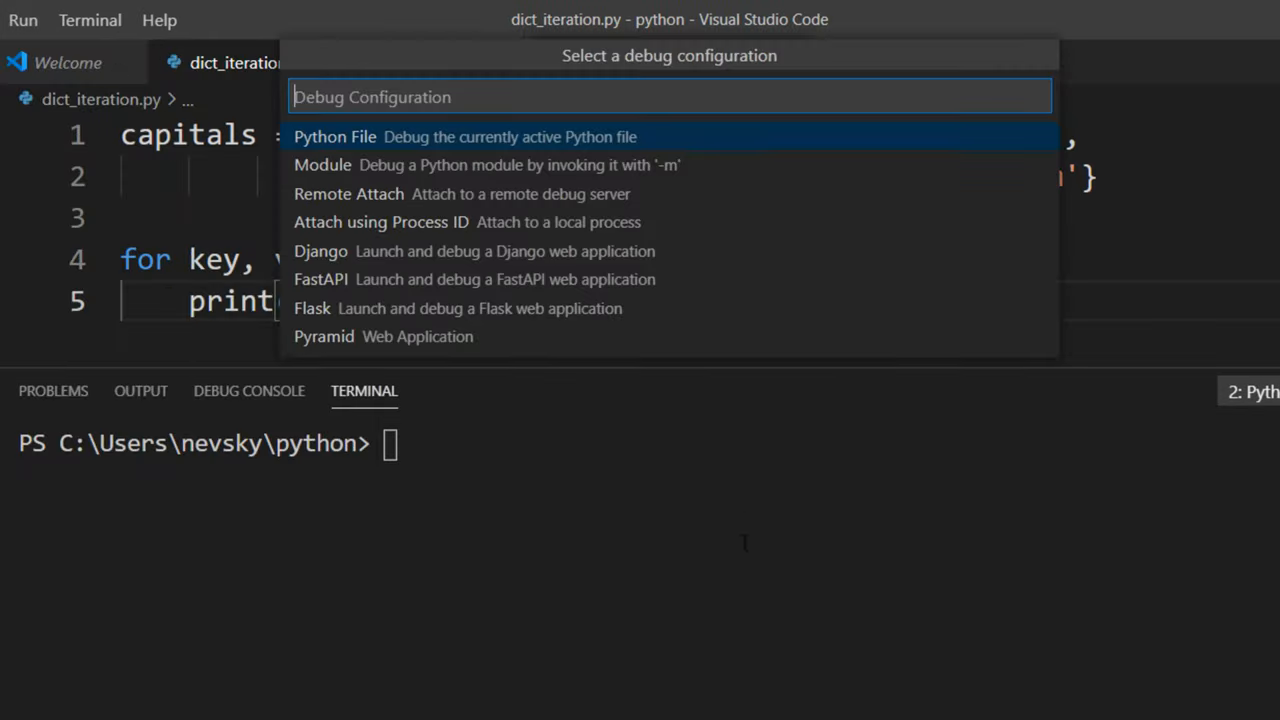
left_click(335, 137)
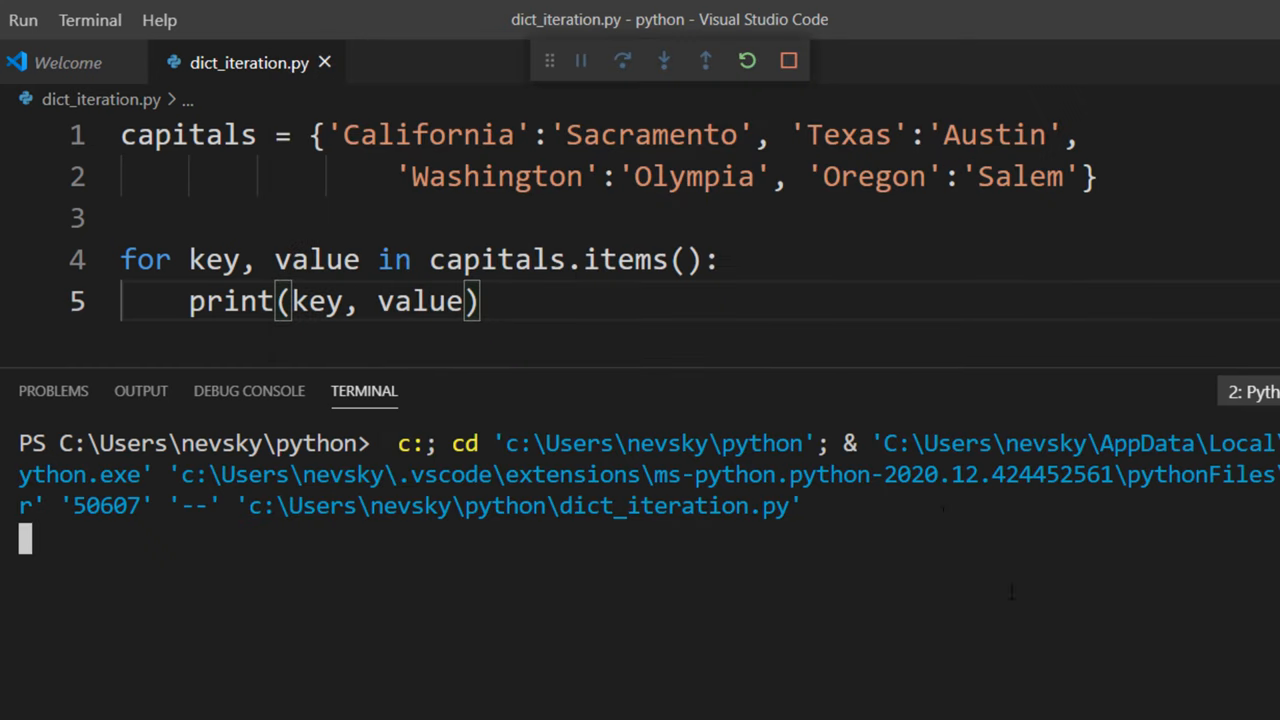